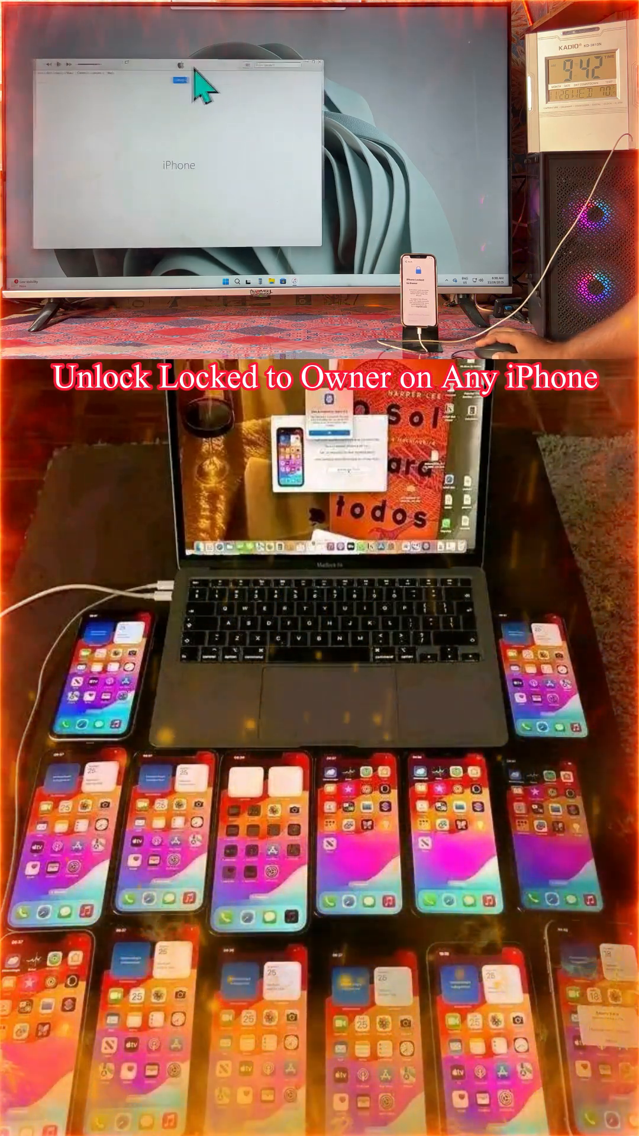
Step: Wait on iTunes' Activation Lock page for the connected iPhone, with Apple ID and Password fields
{"action": "right_click", "coordinate": [391, 101]}
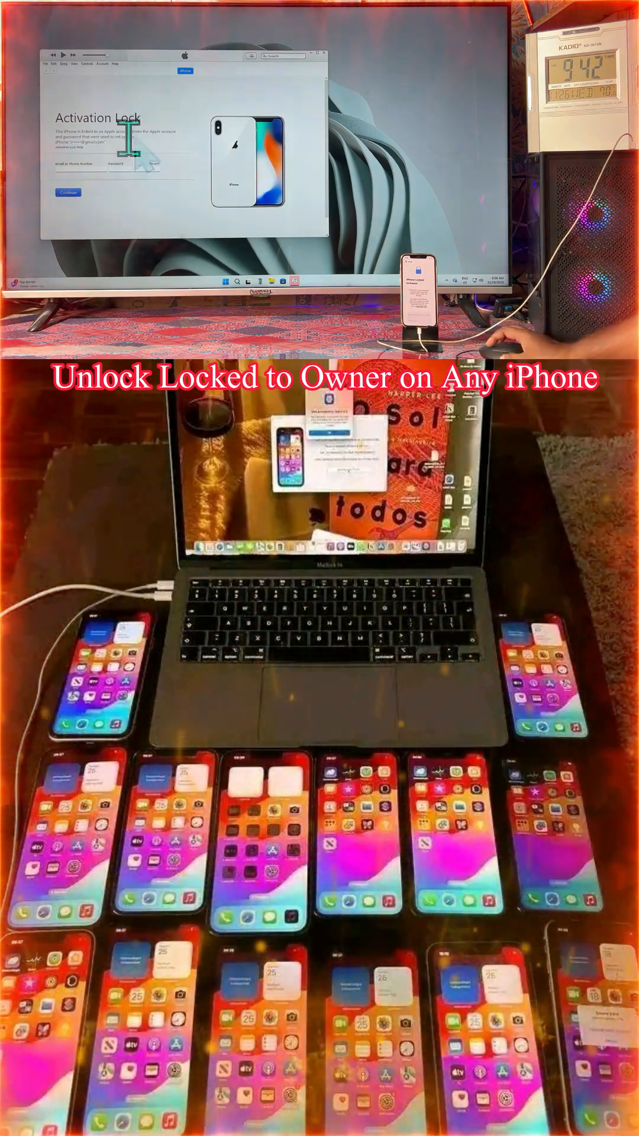
{"action": "mouse_move", "coordinate": [297, 135]}
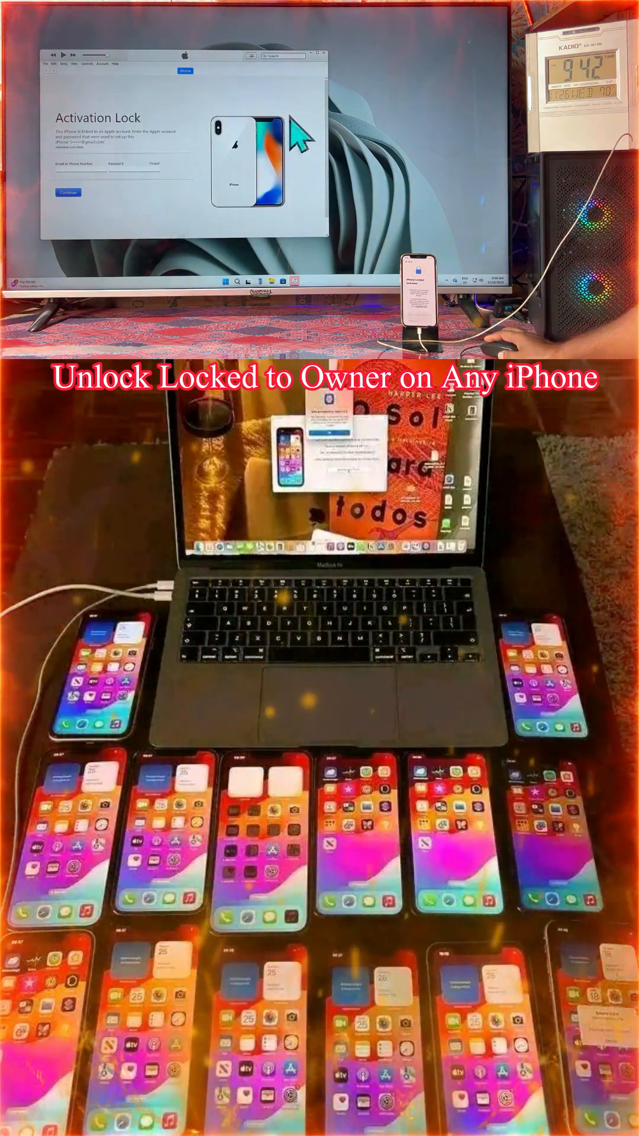